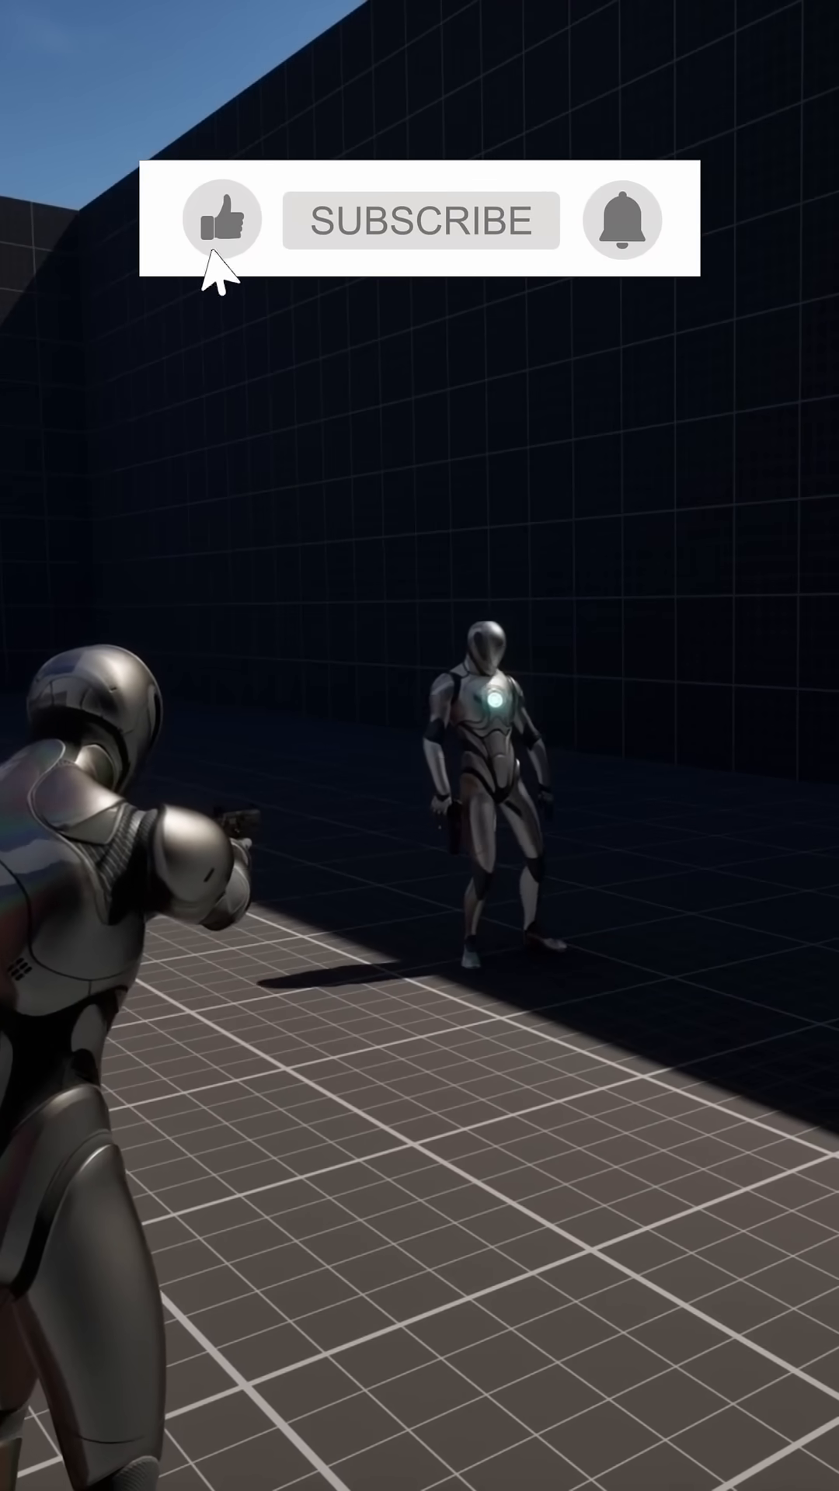
{"action": "left_click", "coordinate": [221, 219]}
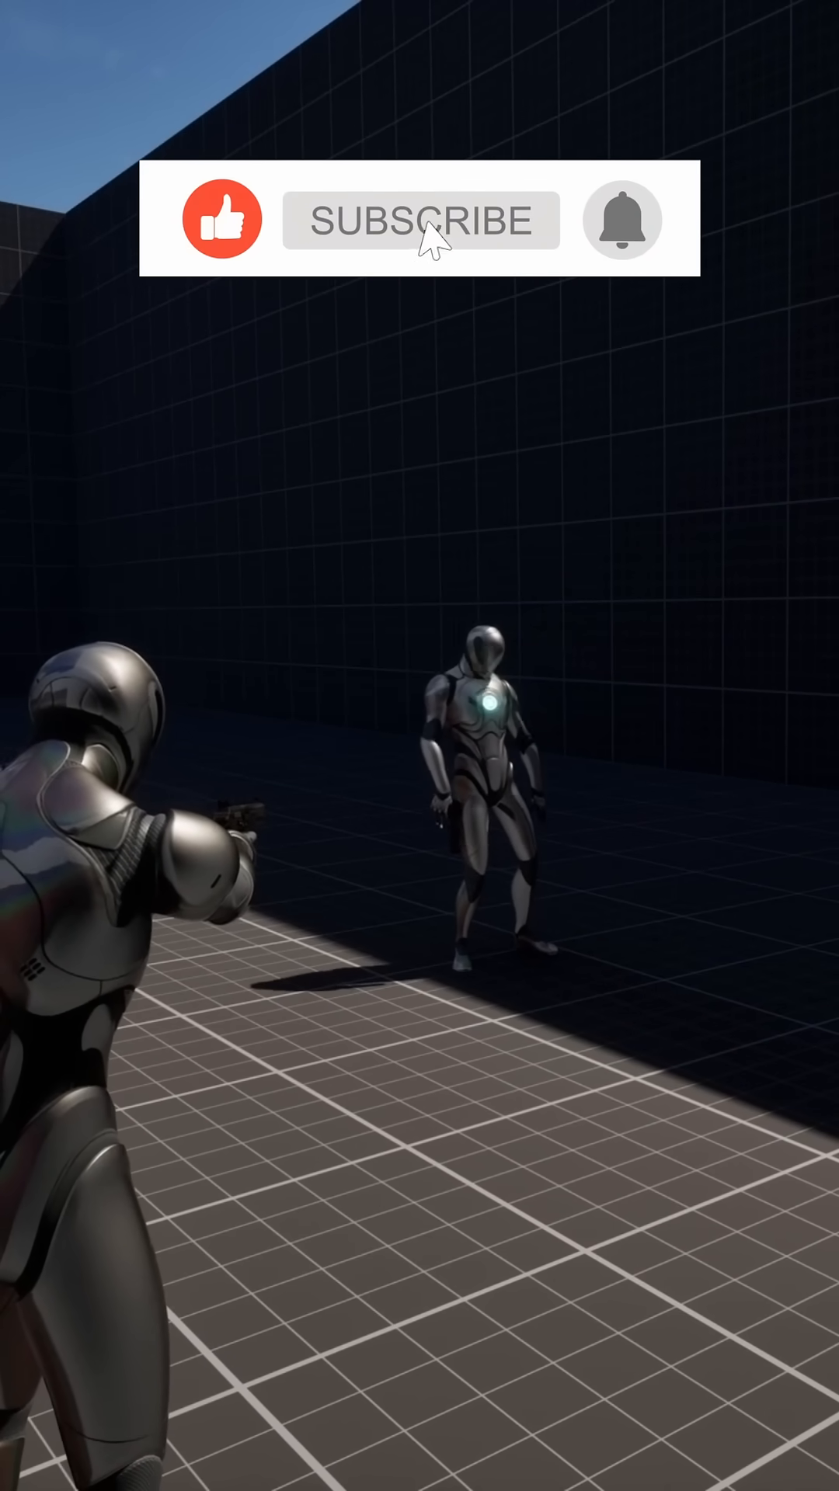
{"action": "left_click", "coordinate": [421, 220]}
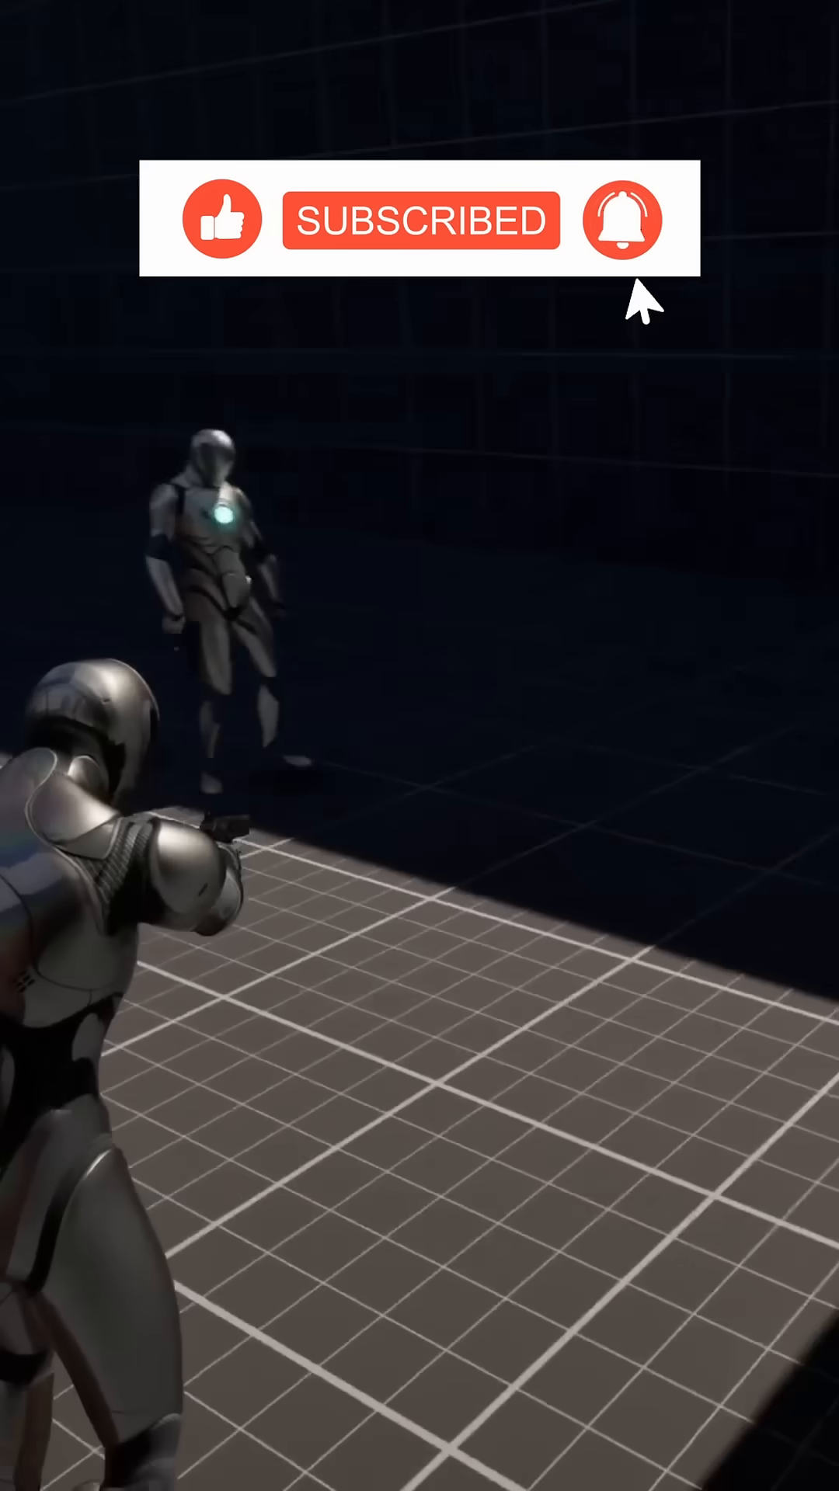